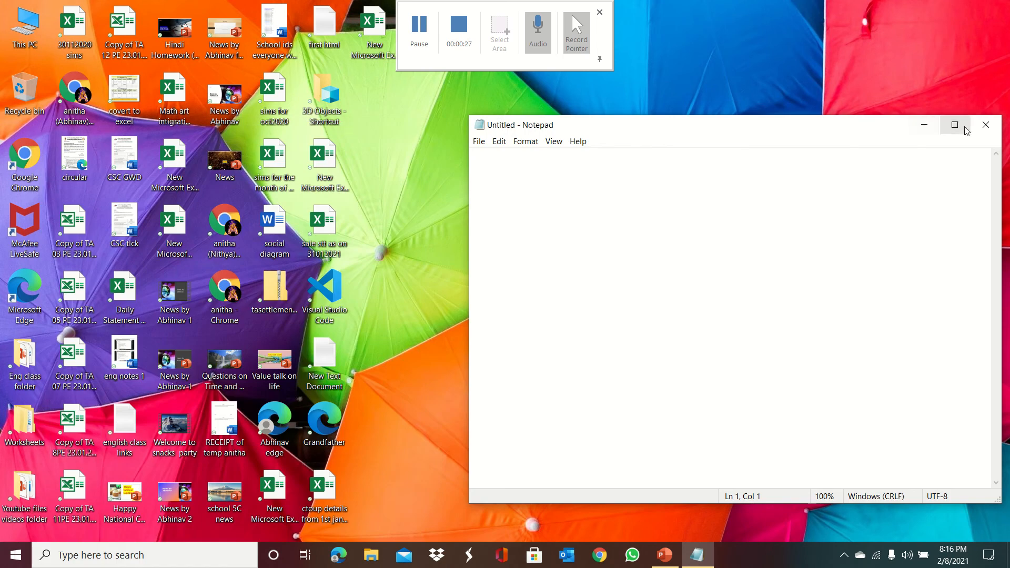
# Switch from the blank Notepad window to the editor holding the sample HTML code
pyautogui.click(986, 125)
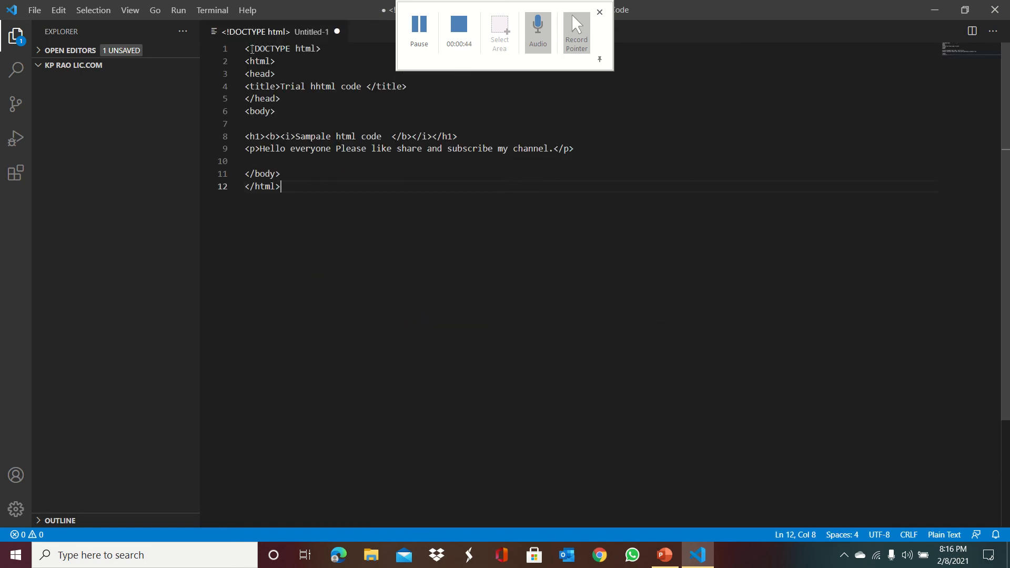
# Correct the title to 'Trial html code' and point out the body and h1 tag pairs
pyautogui.click(308, 49)
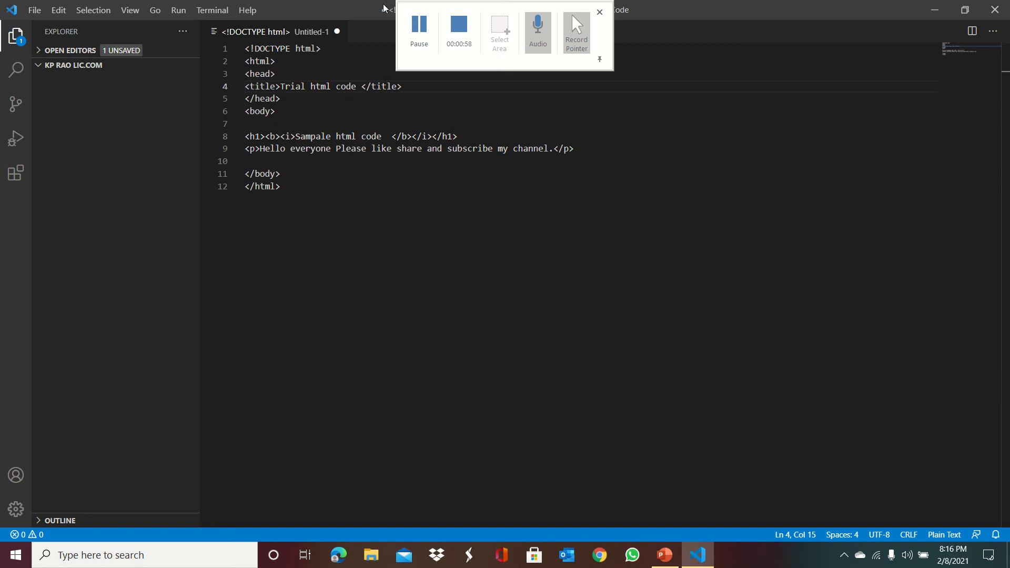
pyautogui.click(280, 99)
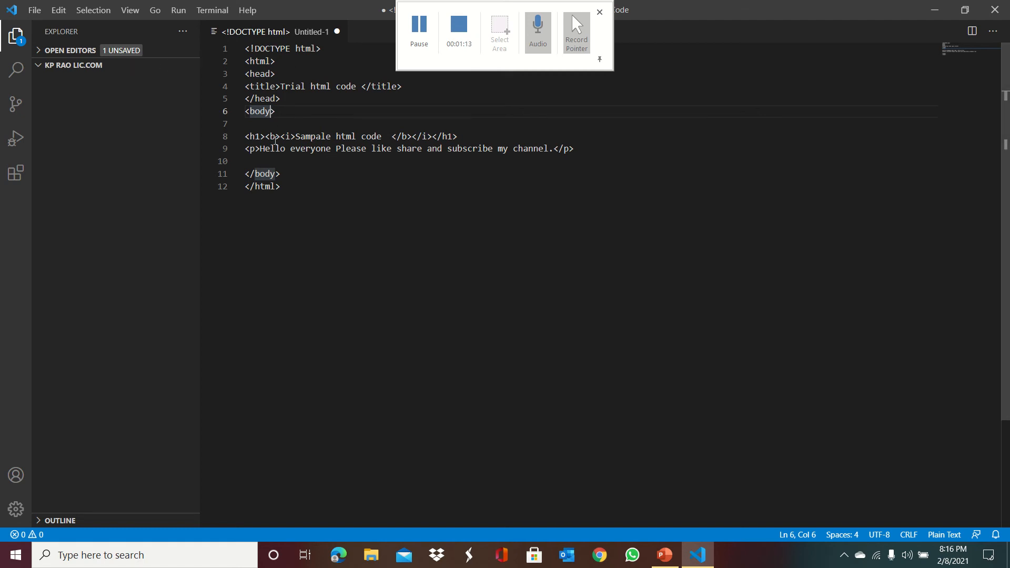
pyautogui.click(264, 136)
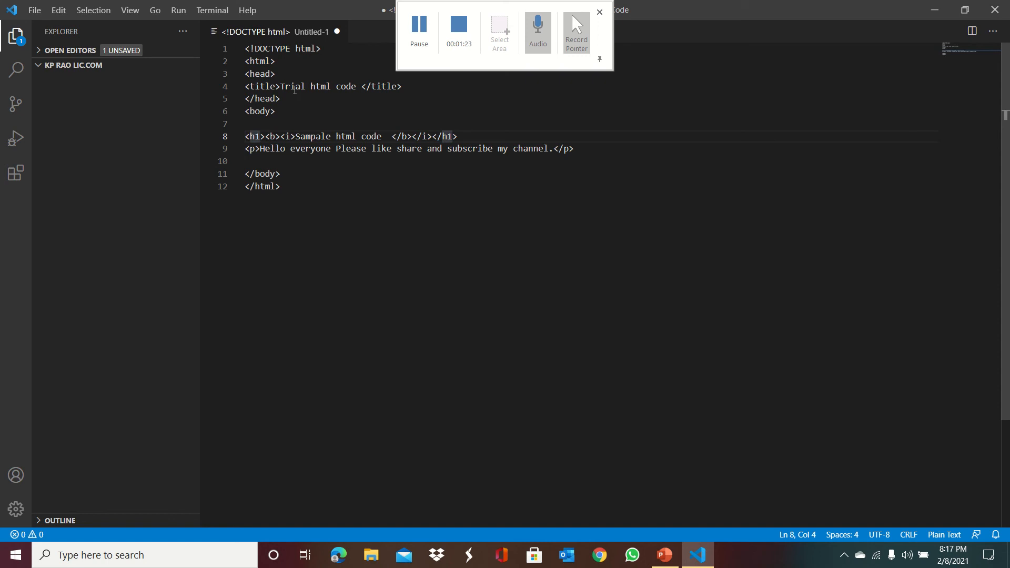
pyautogui.write('2')
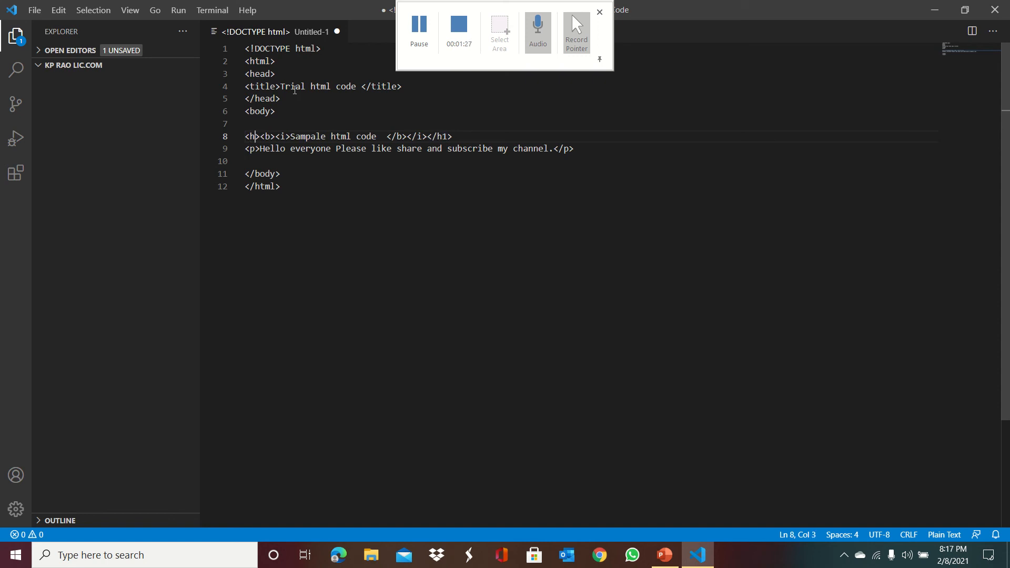
pyautogui.write('4')
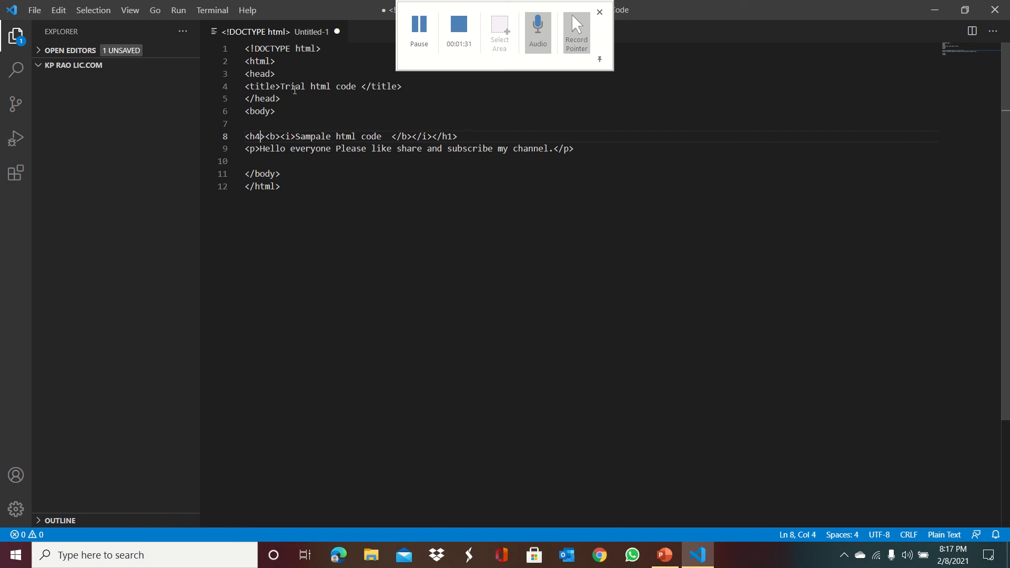
pyautogui.write('5')
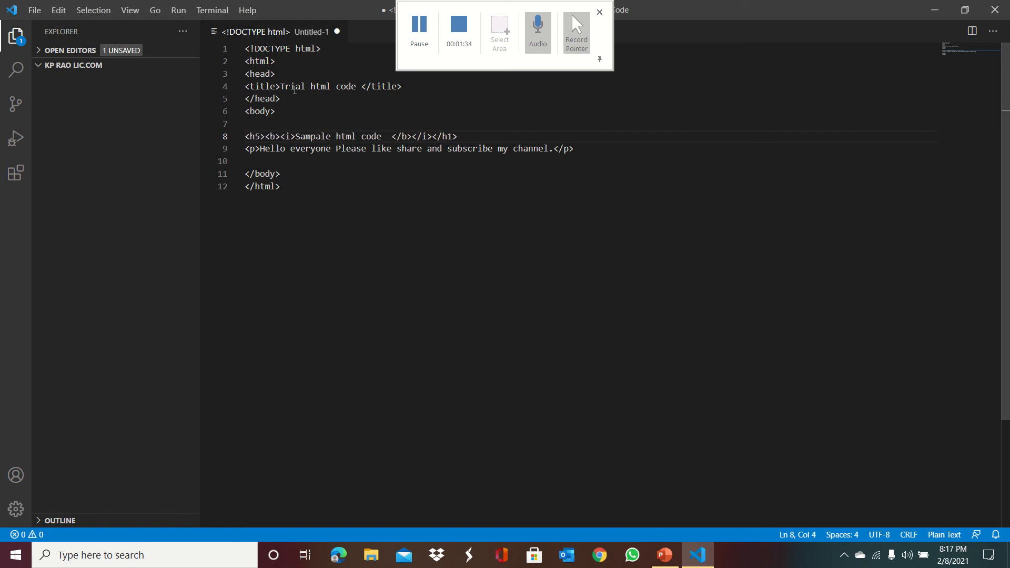
pyautogui.press('Backspace')
pyautogui.write('6')
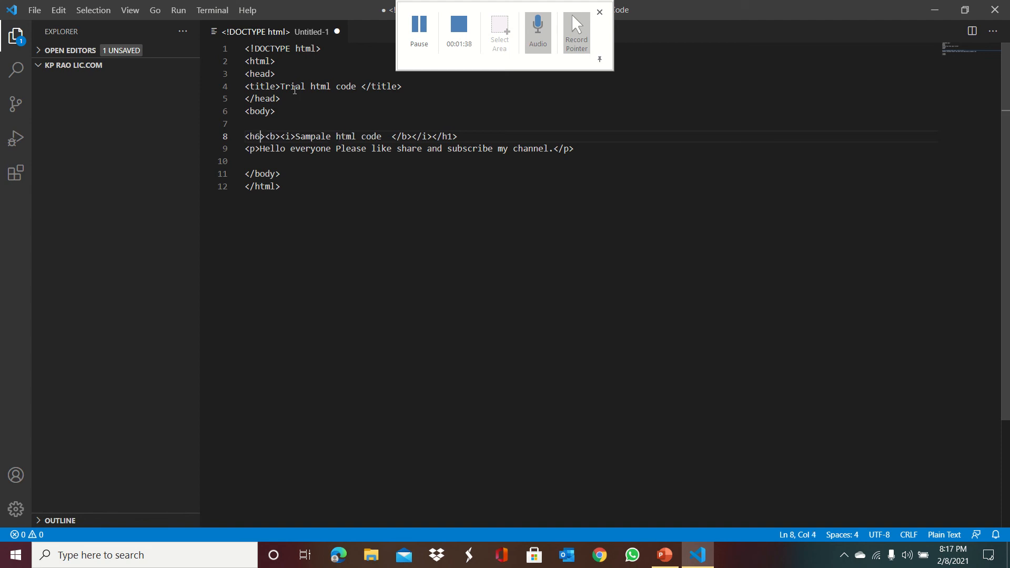
pyautogui.press('Backspace')
pyautogui.write('1')
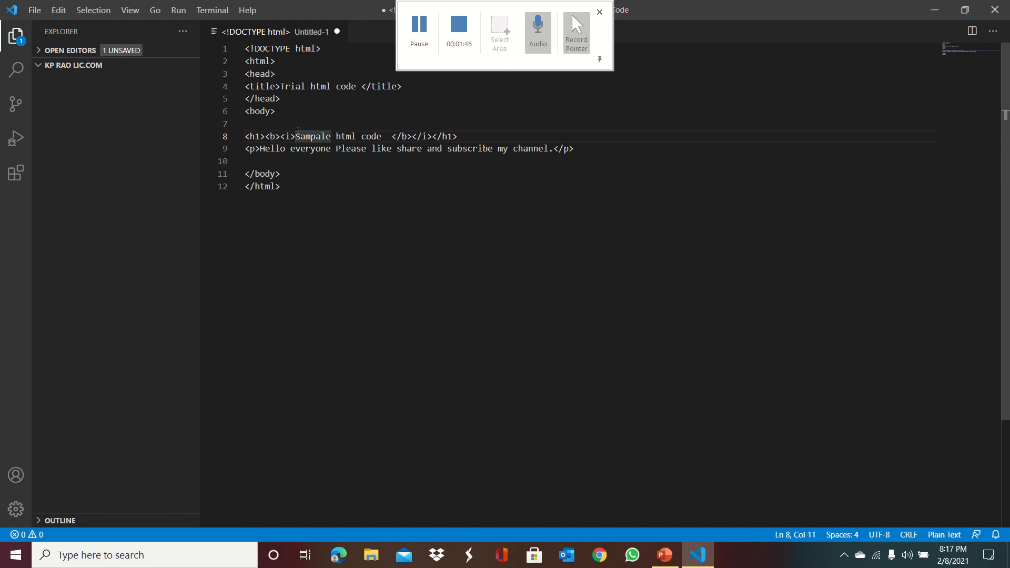
# Copy the full HTML code into the blank Notepad note and start Save As
pyautogui.click(458, 136)
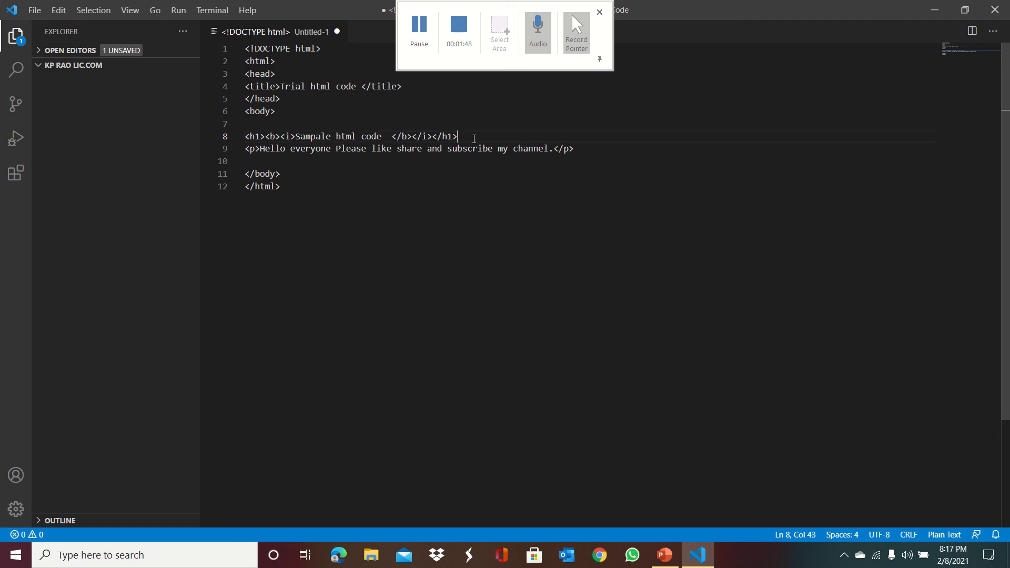
pyautogui.click(251, 149)
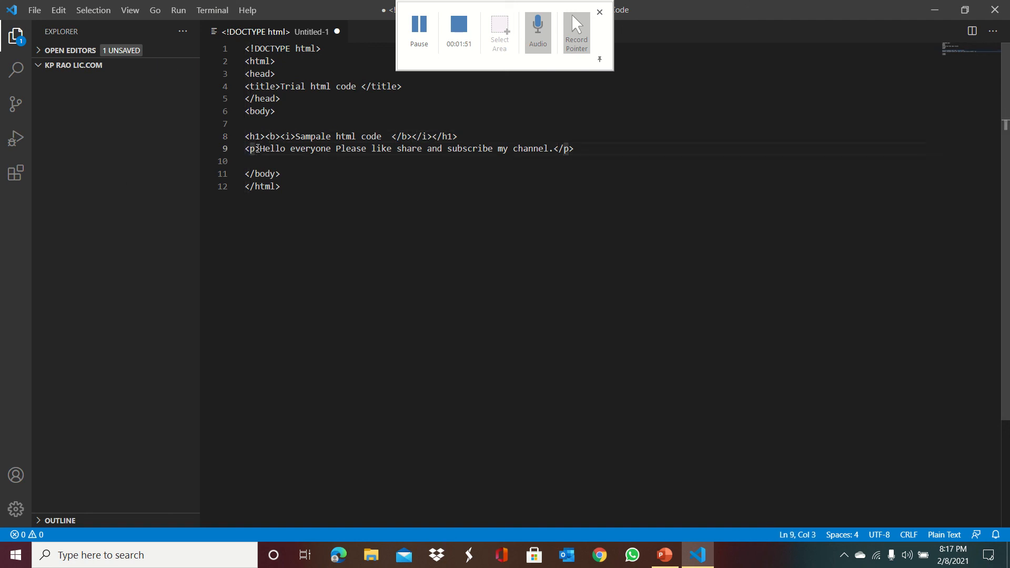
pyautogui.moveTo(574, 149)
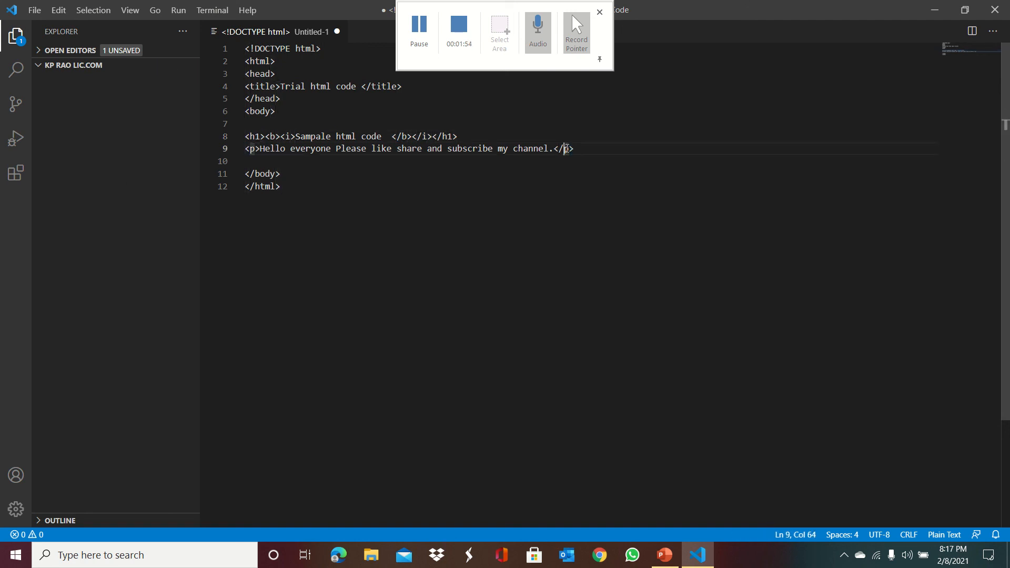
pyautogui.press('ctrl+a')
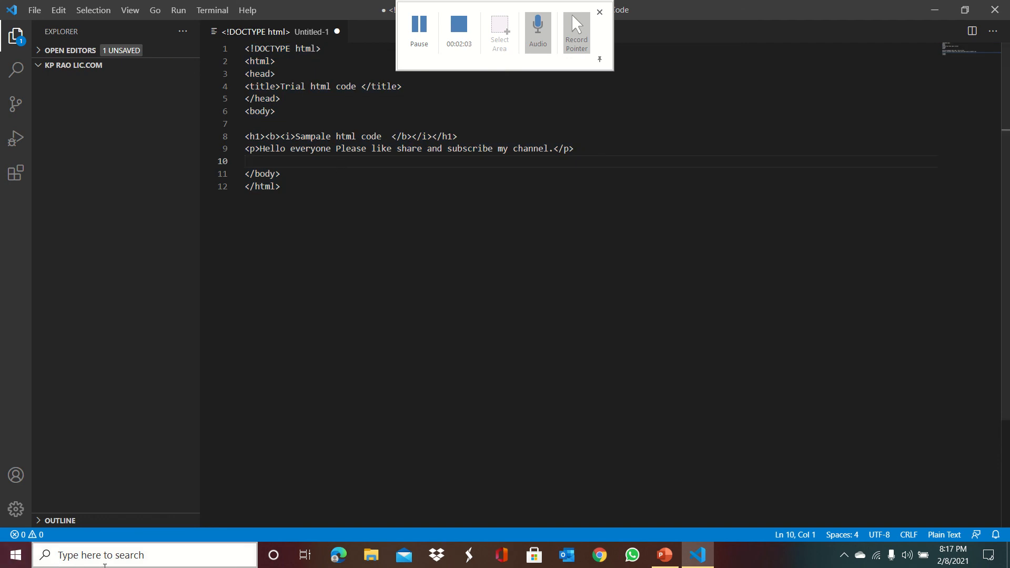
pyautogui.click(728, 555)
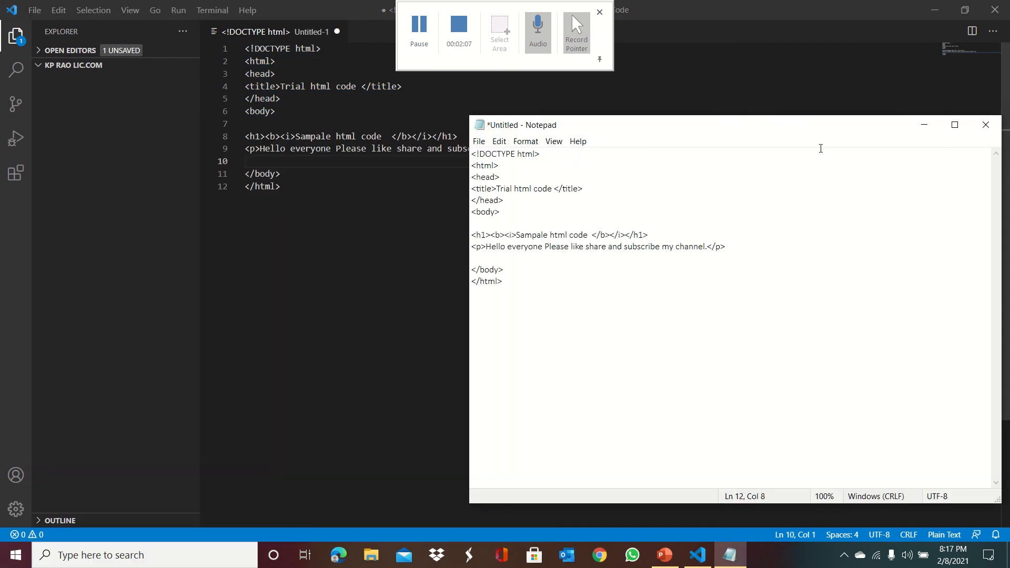
pyautogui.click(955, 126)
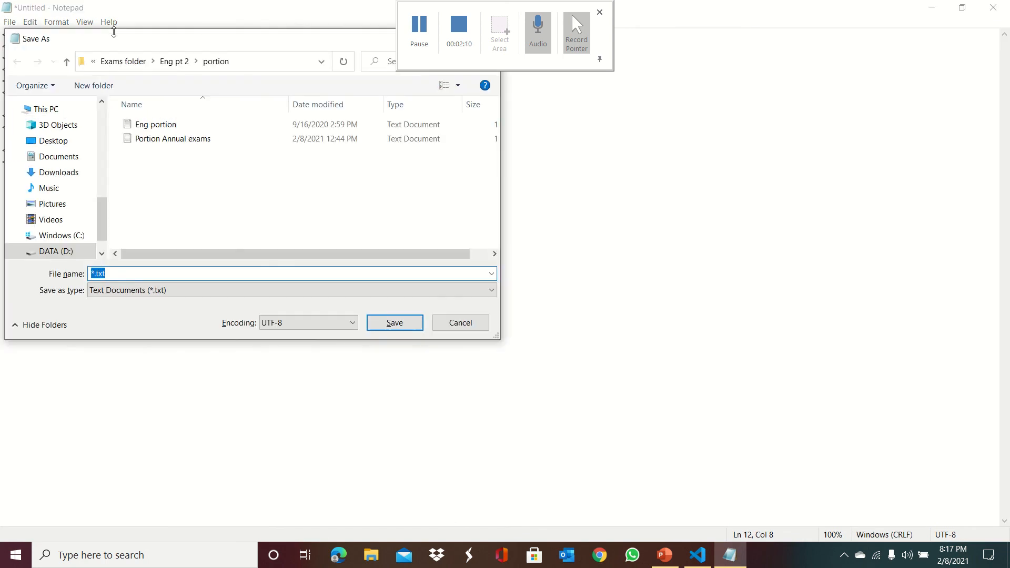
# Save the note as sample.html on the Desktop
pyautogui.write('sample')
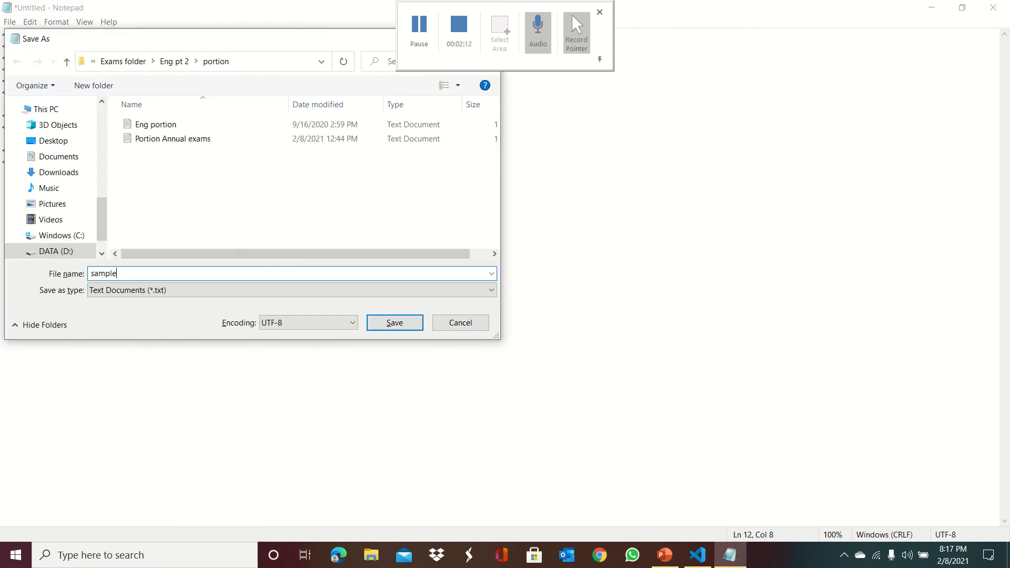
pyautogui.write('.html')
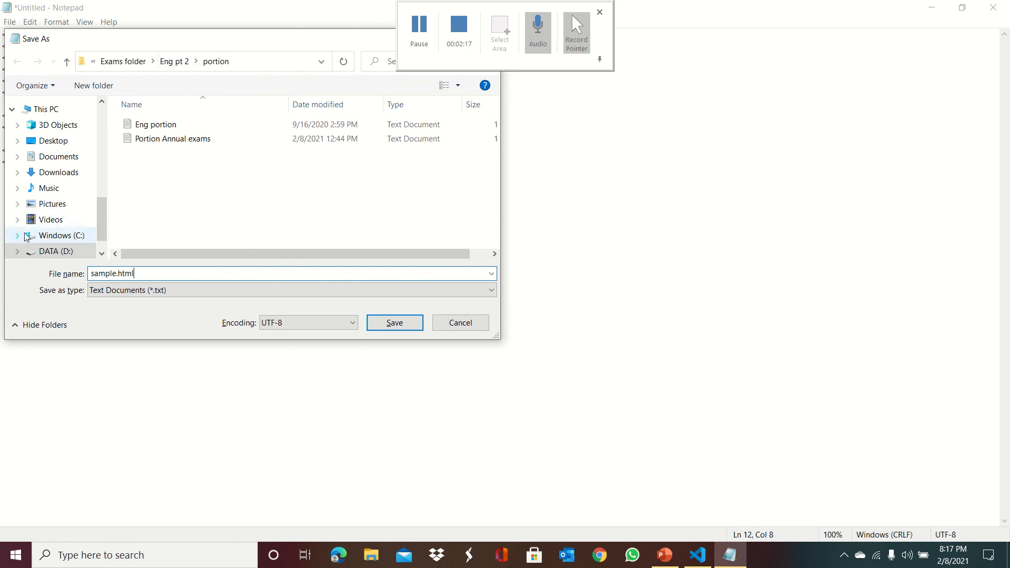
pyautogui.click(53, 140)
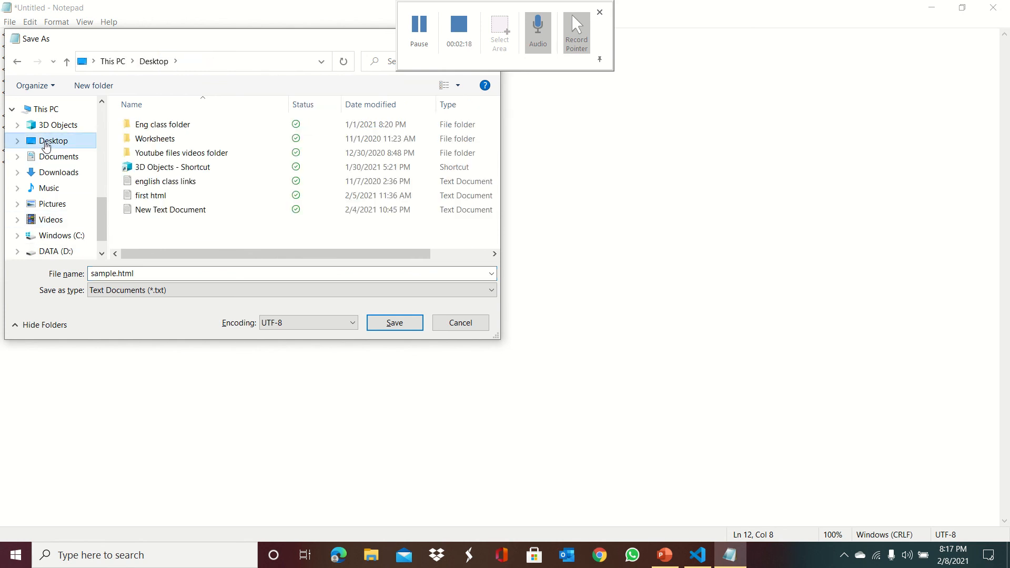
pyautogui.moveTo(288, 382)
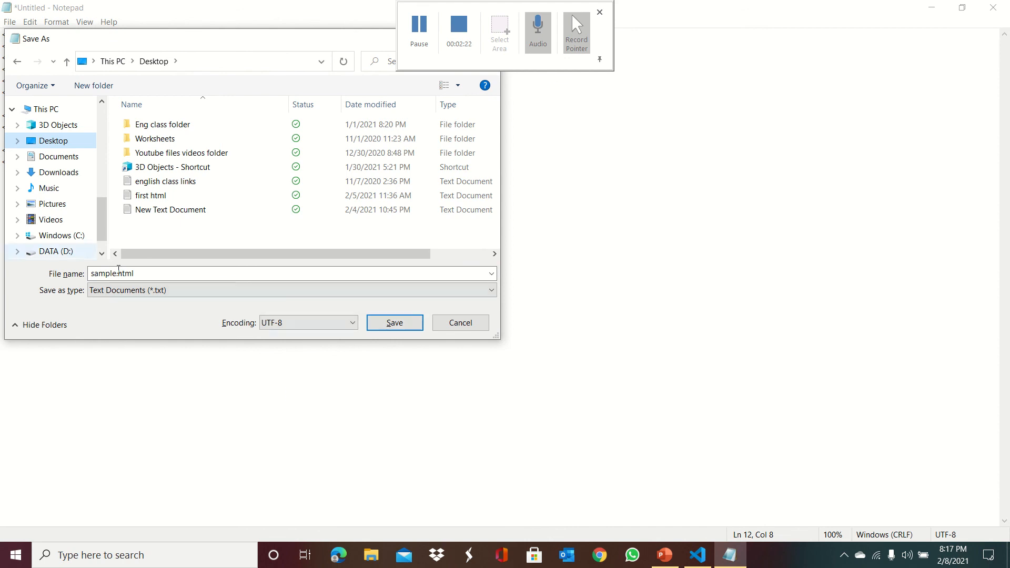
pyautogui.click(393, 322)
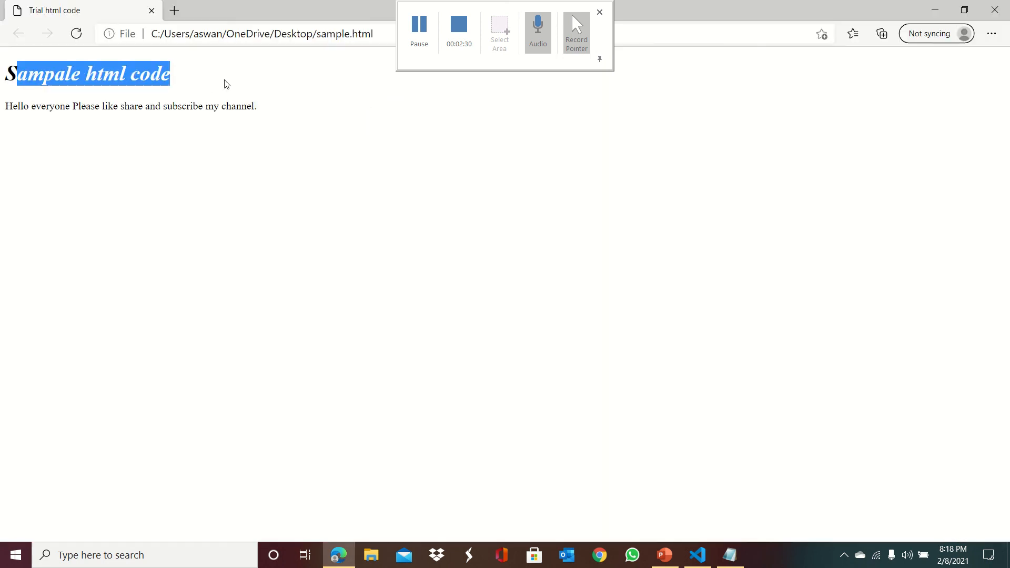
# Highlight the rendered paragraph text and the bold italic heading in Edge
pyautogui.moveTo(4, 105); pyautogui.dragTo(96, 106)
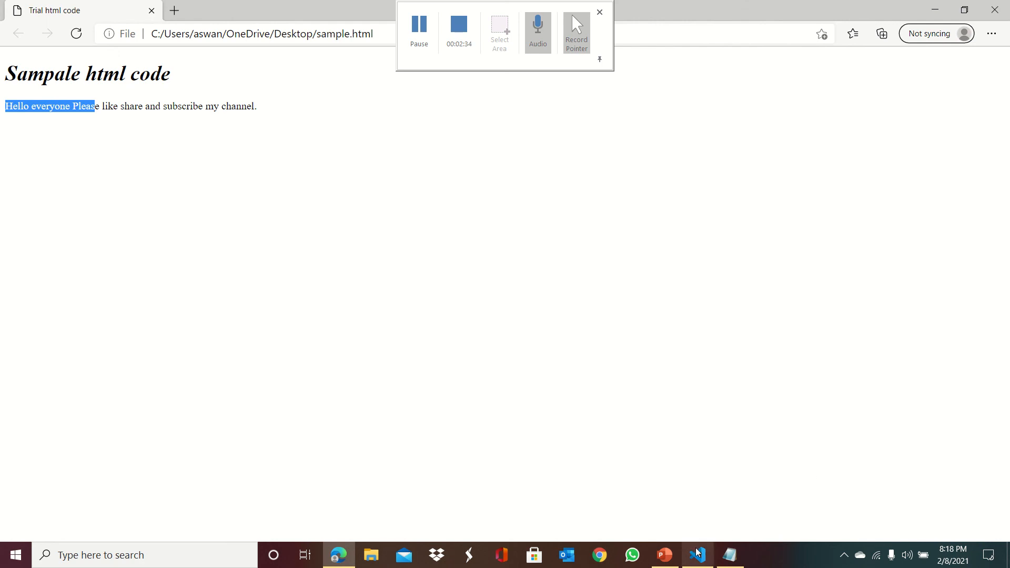
pyautogui.click(696, 555)
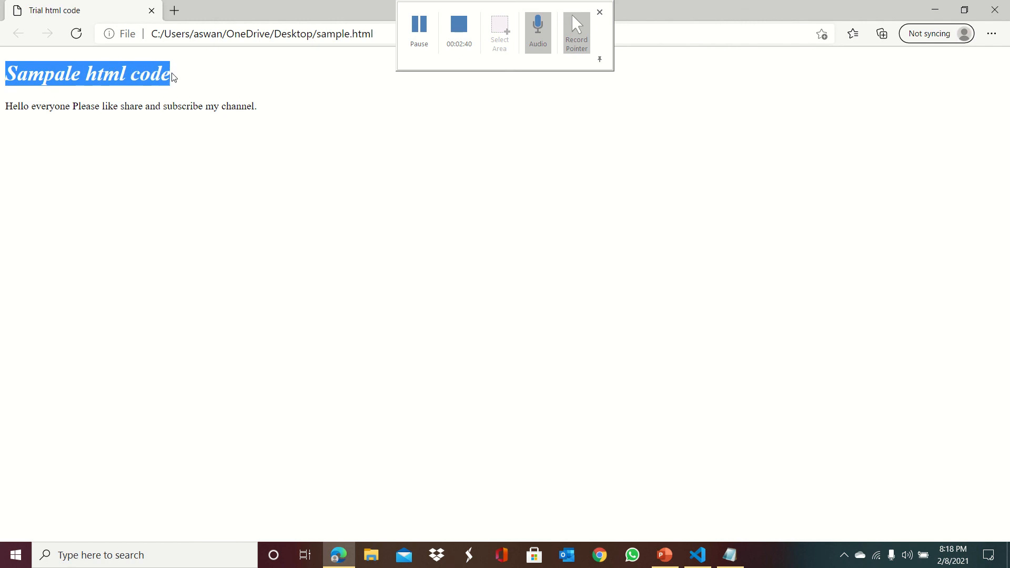
pyautogui.moveTo(198, 123)
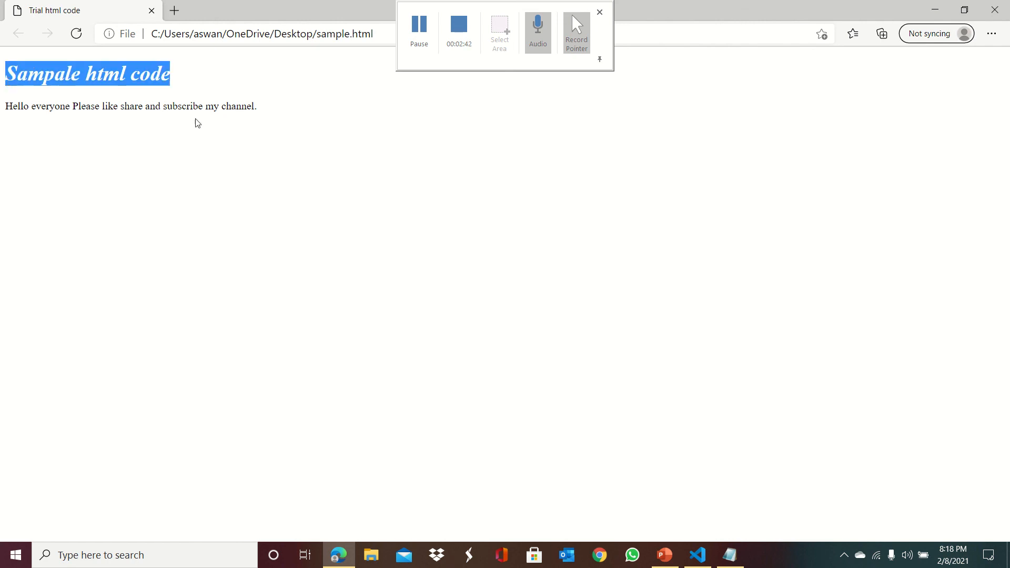